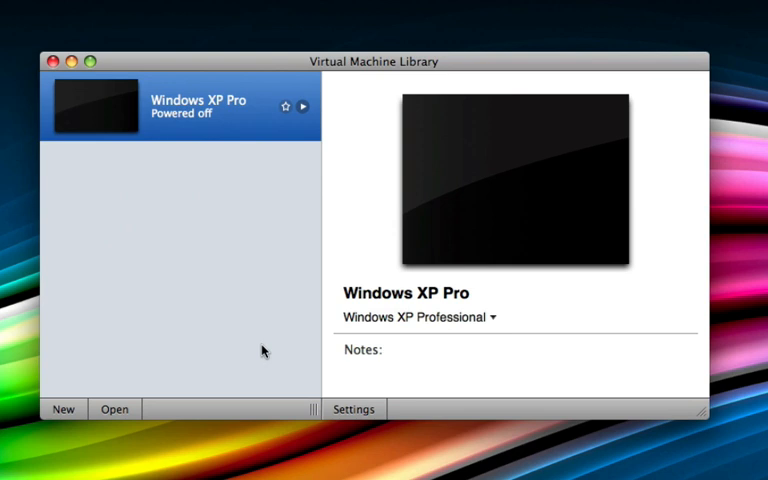
pyautogui.moveTo(228, 284)
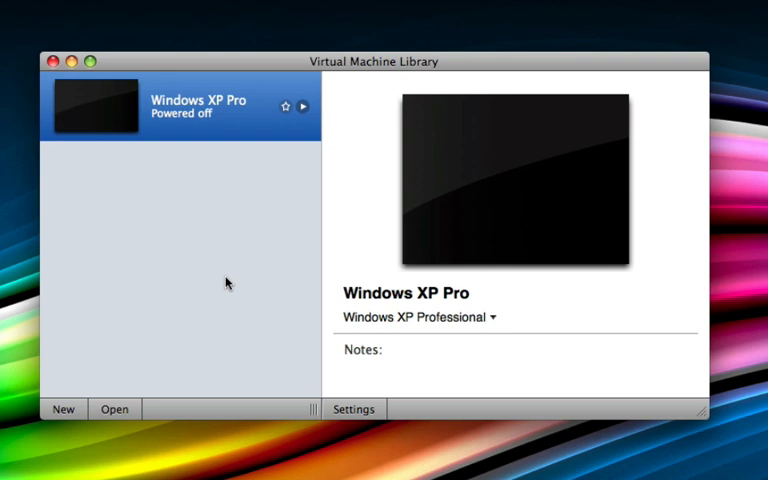
pyautogui.moveTo(76, 388)
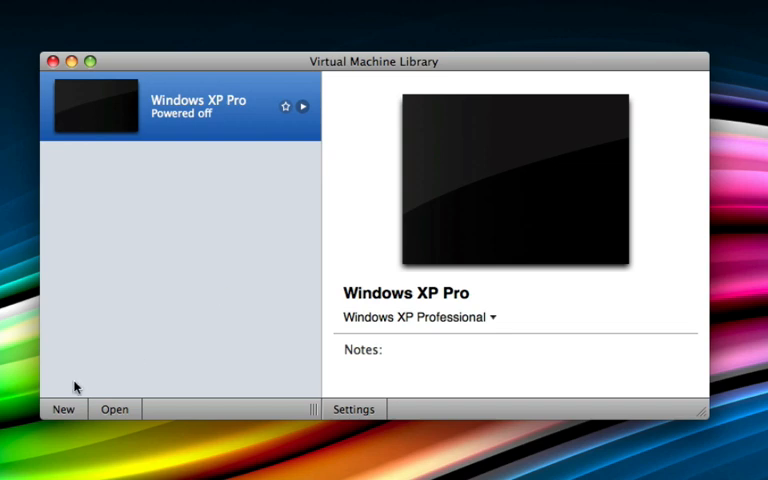
pyautogui.moveTo(60, 418)
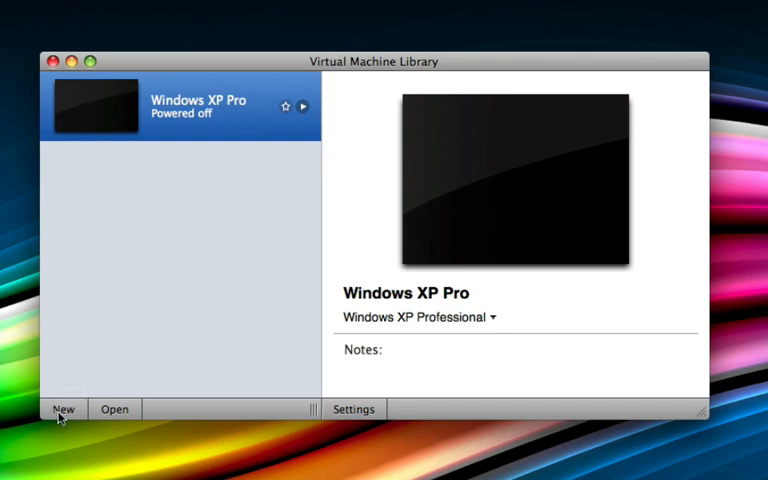
# - Start a new virtual machine from the File menu, bringing up the New Virtual Machine Assistant
pyautogui.click(172, 8)
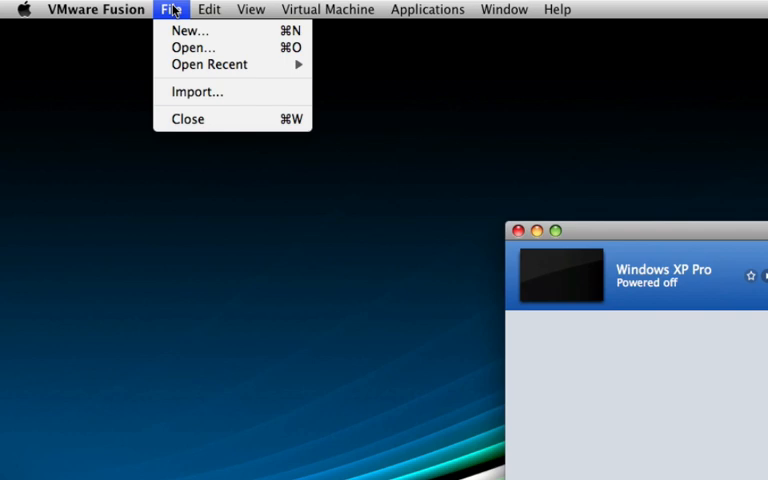
pyautogui.click(180, 30)
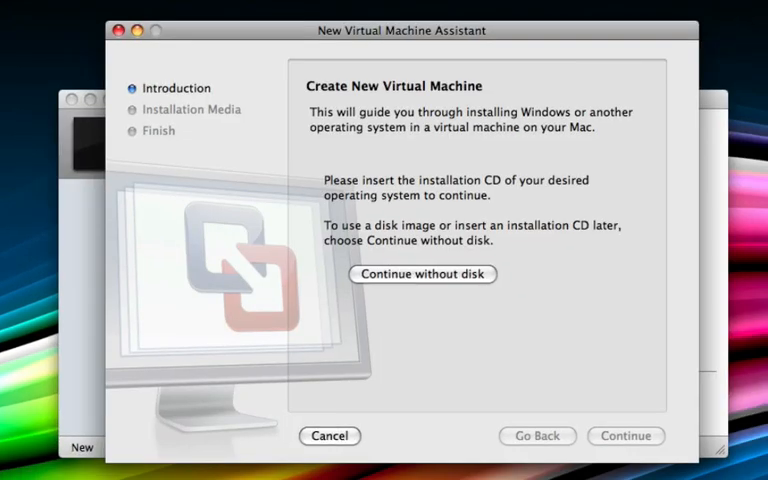
pyautogui.moveTo(496, 332)
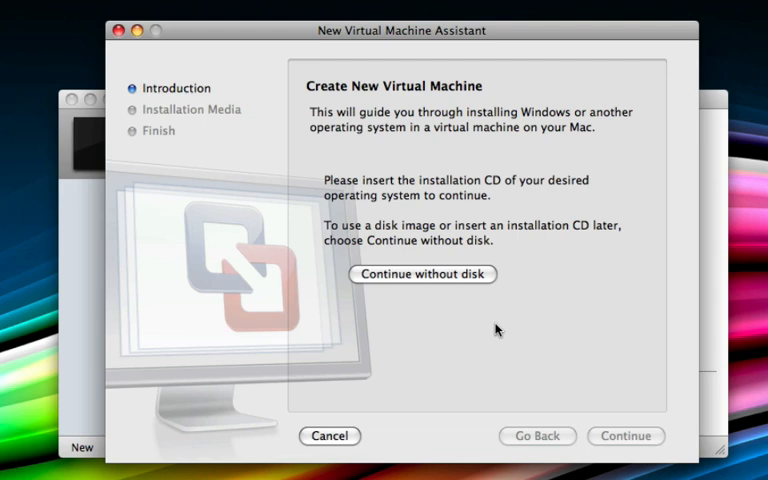
# - Continue without a disc and choose Windows 7 Beta.iso from the My Book drive as installation media
pyautogui.click(422, 274)
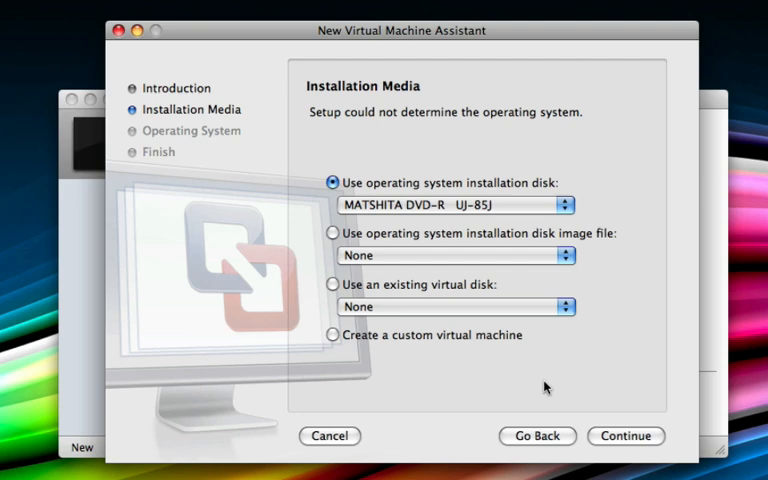
pyautogui.moveTo(332, 236)
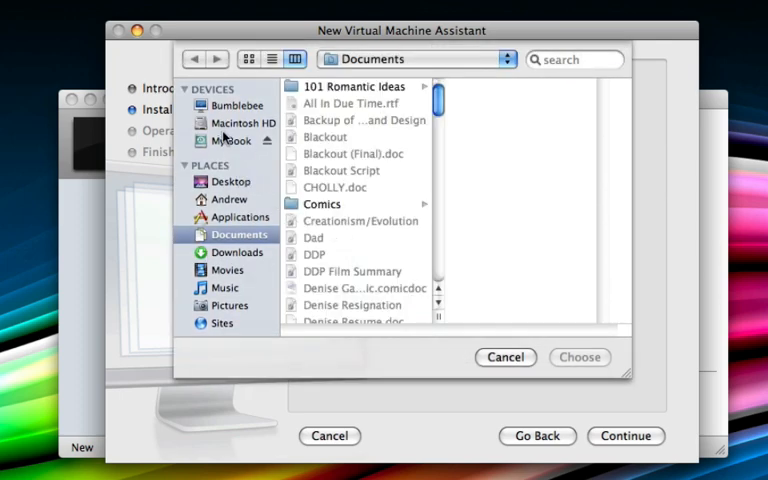
pyautogui.click(232, 140)
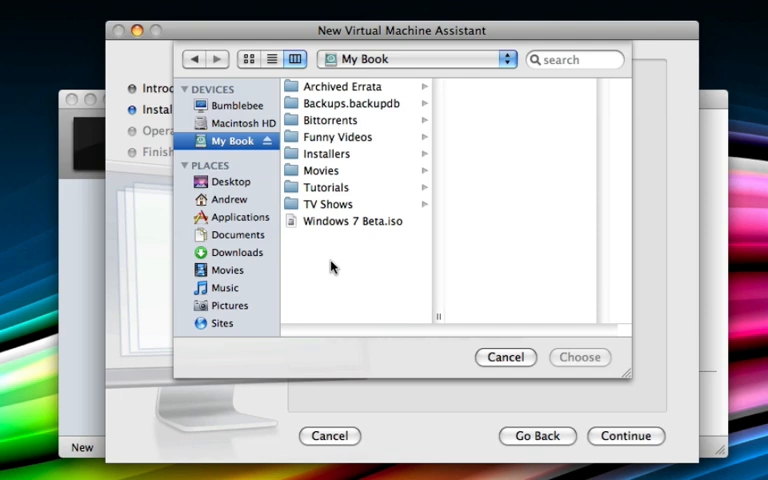
pyautogui.click(352, 220)
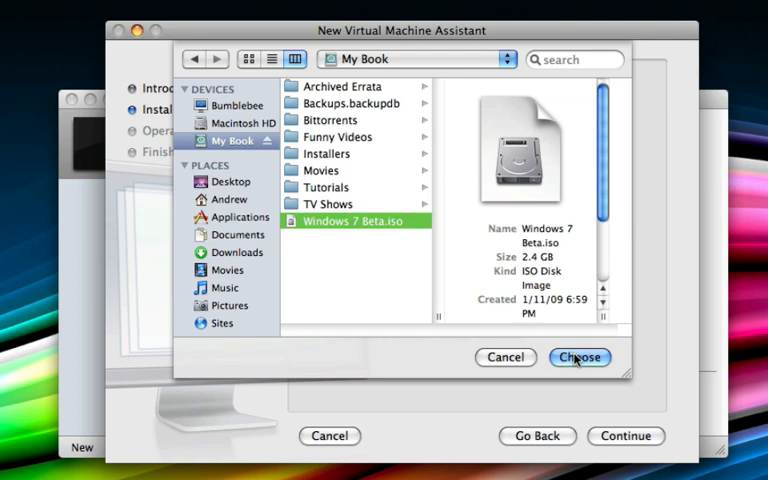
pyautogui.click(580, 356)
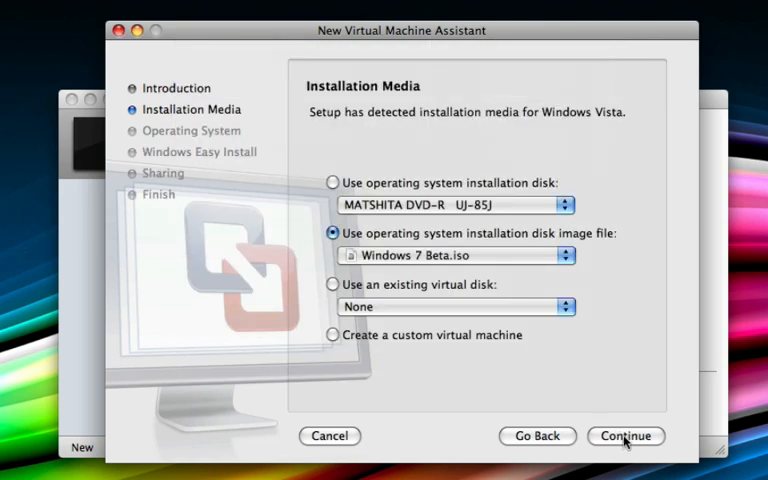
# - Advance to Choose Operating System and keep Microsoft Windows, version Windows Vista
pyautogui.click(624, 436)
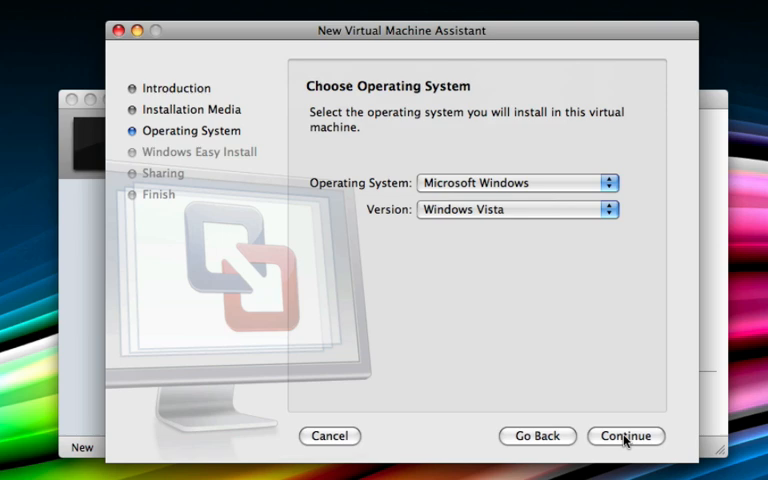
pyautogui.moveTo(586, 242)
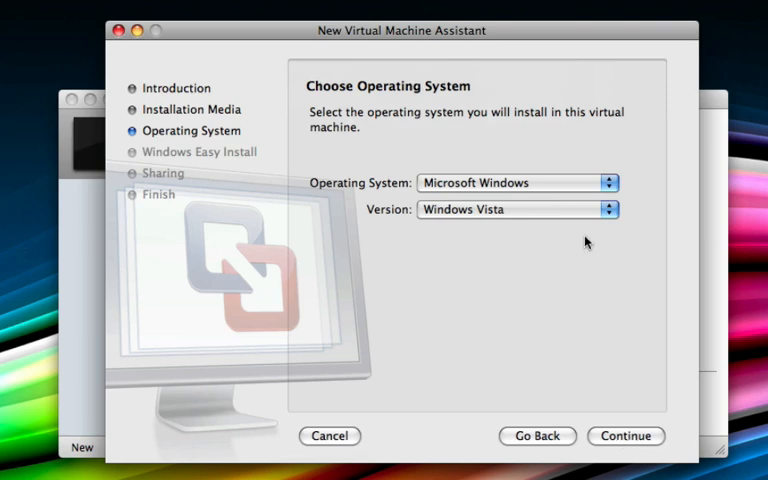
pyautogui.click(516, 208)
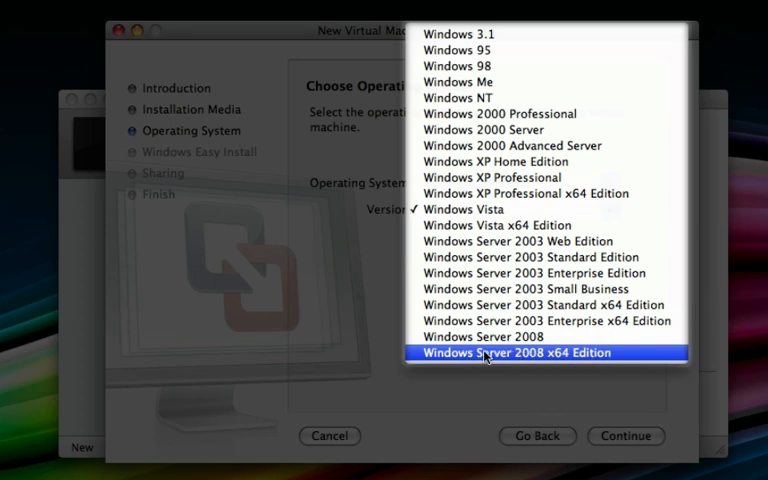
pyautogui.moveTo(568, 356)
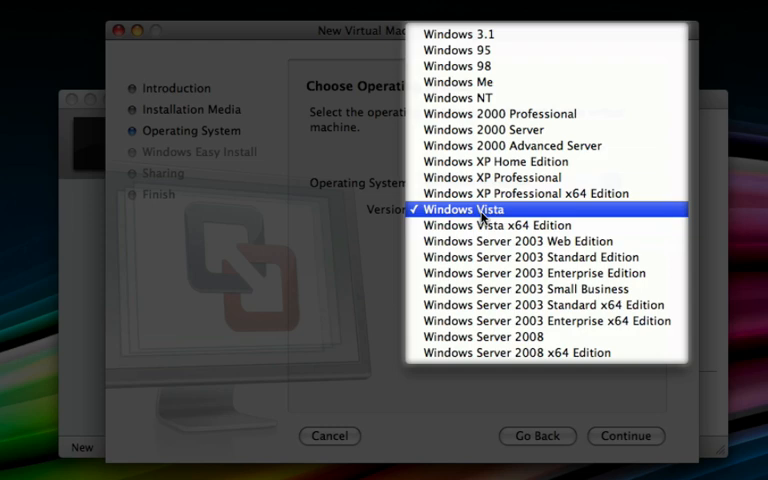
pyautogui.click(460, 208)
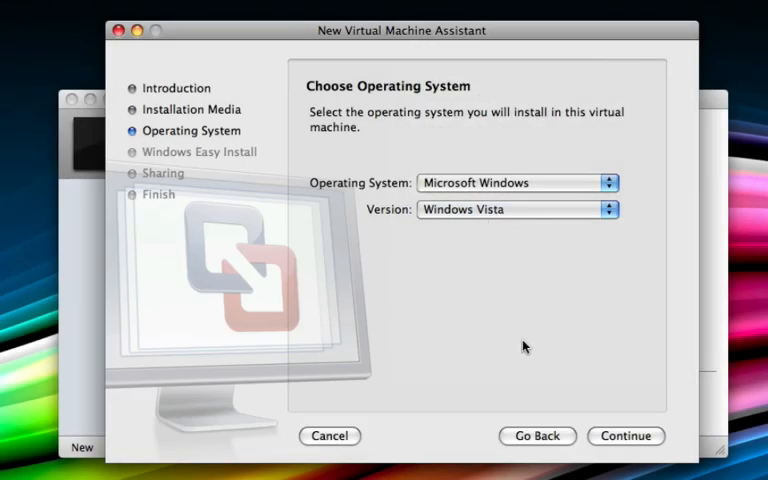
pyautogui.moveTo(608, 394)
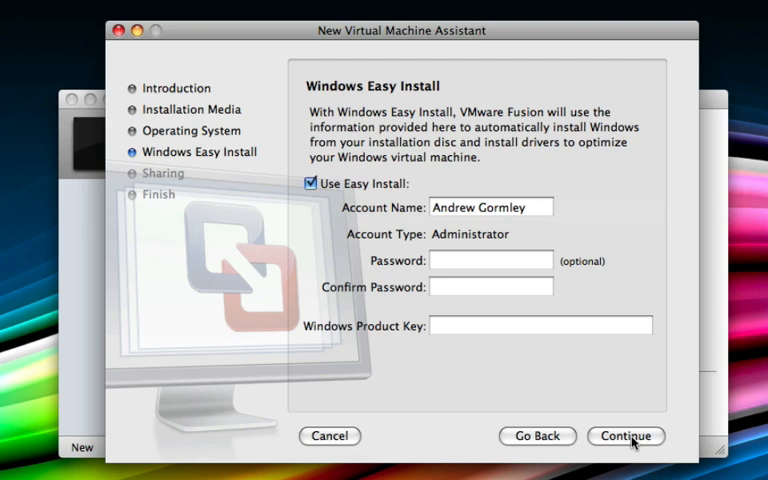
# - Uncheck Use Easy Install on the Windows Easy Install page
pyautogui.click(312, 184)
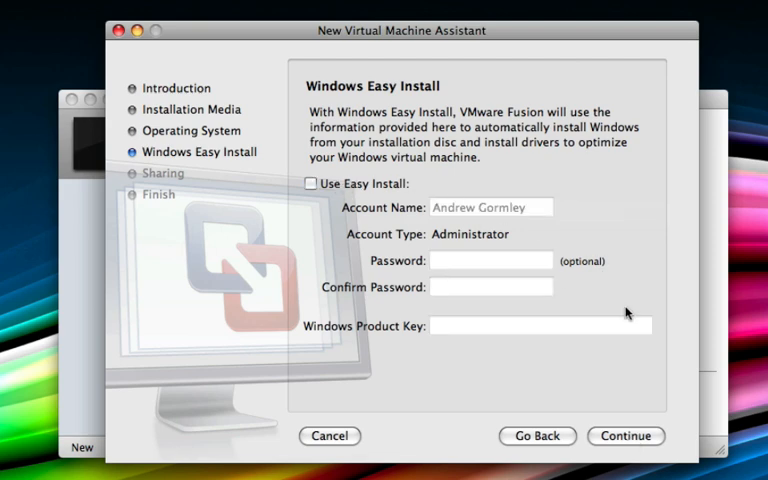
# - Finish the assistant, saving the virtual machine as 'Windows 7' so it boots into setup
pyautogui.click(624, 436)
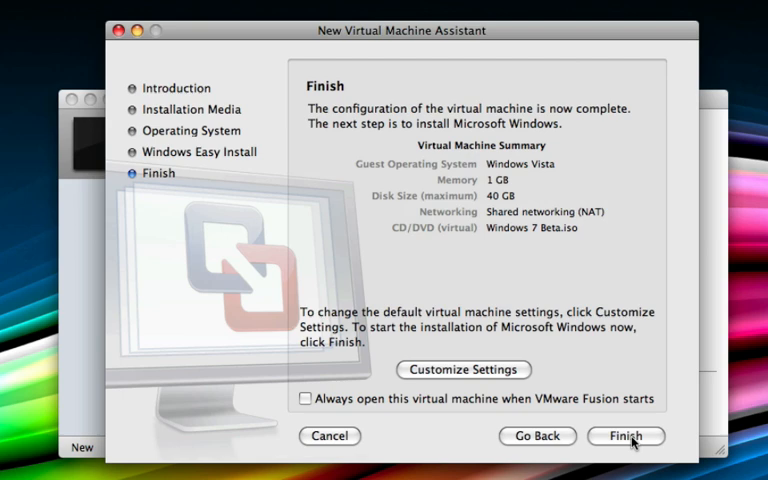
pyautogui.click(624, 436)
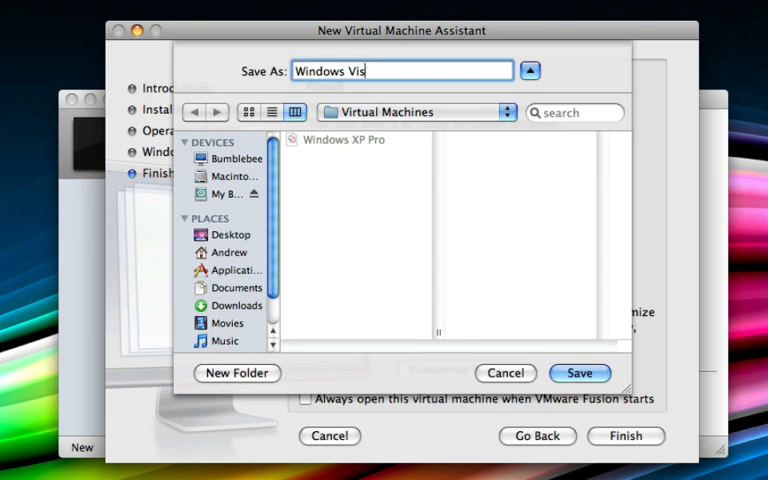
pyautogui.write('Windows 7')
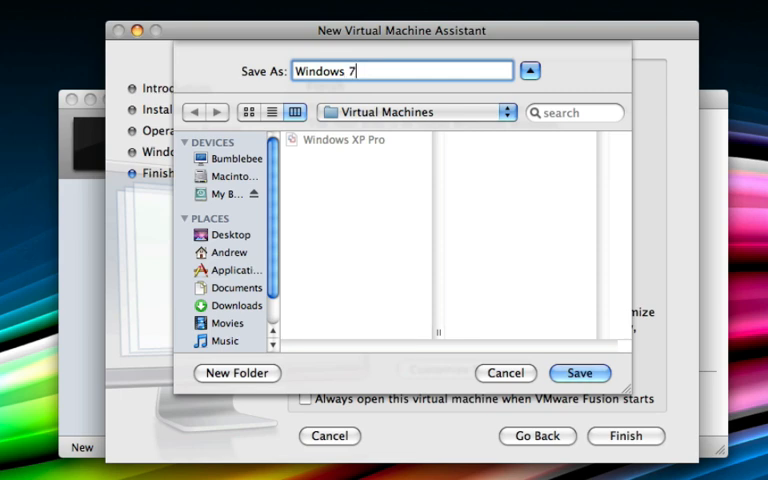
pyautogui.click(580, 372)
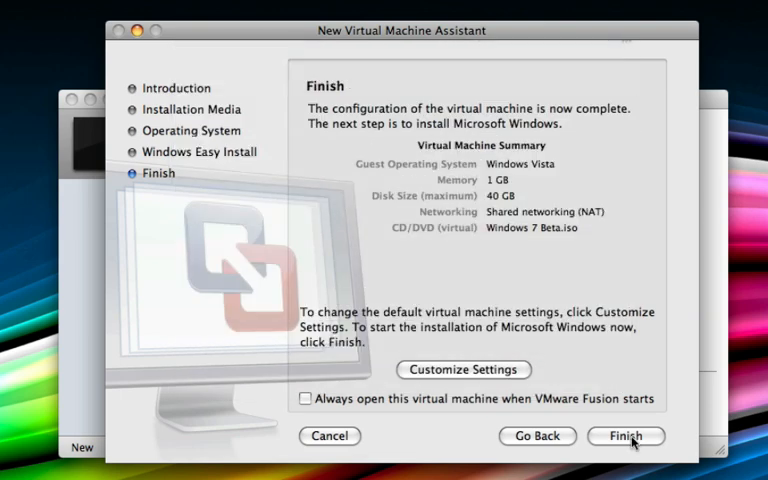
pyautogui.click(624, 436)
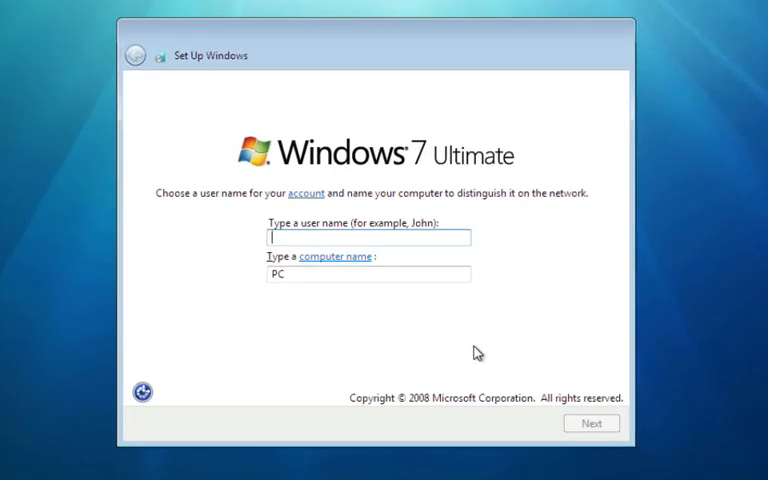
# - Name the Windows account 'Andrew' and continue past the password step with no password
pyautogui.write('Andrew')
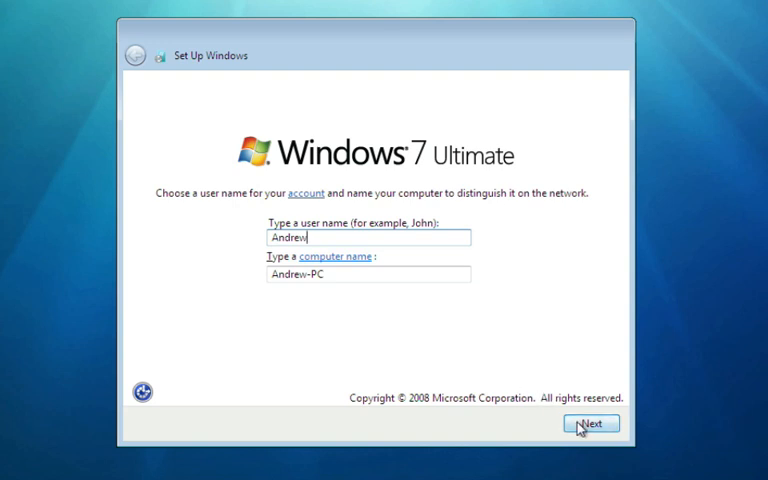
pyautogui.click(590, 424)
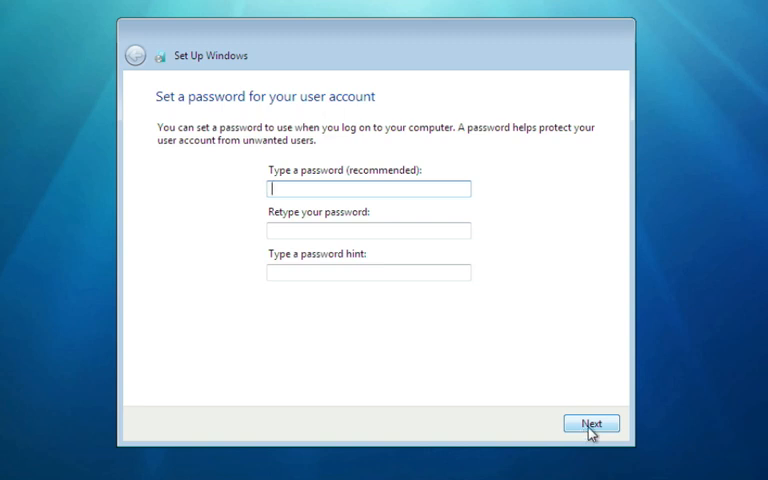
pyautogui.click(590, 424)
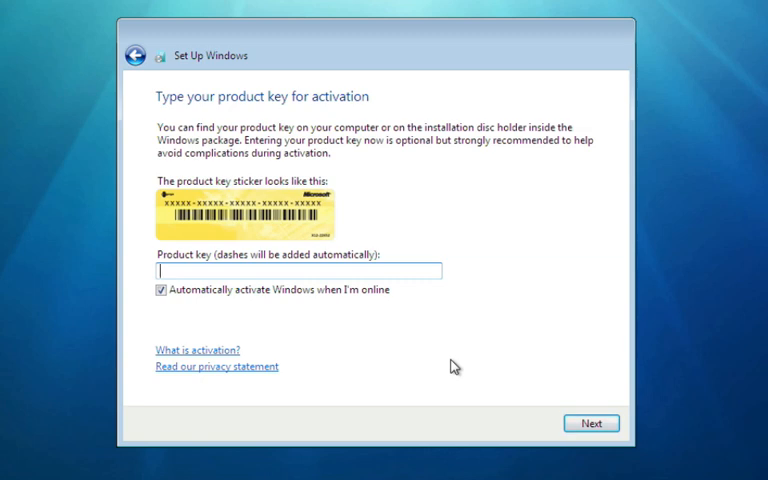
pyautogui.moveTo(556, 412)
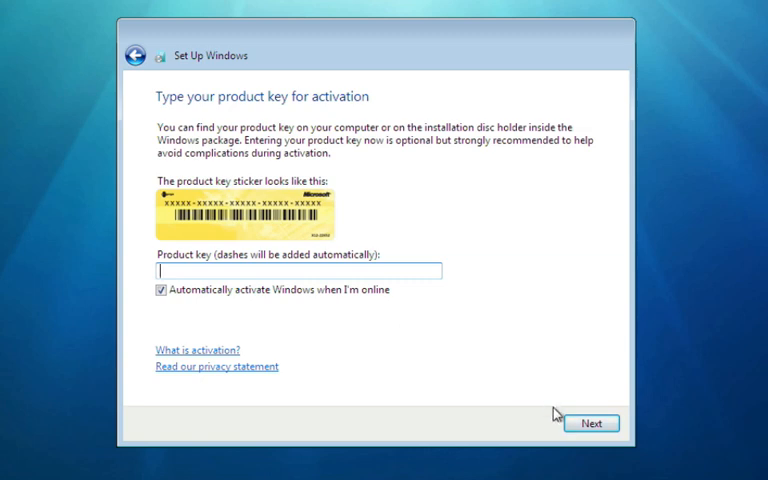
# - Skip the product key, use recommended update settings, choose Home network and skip the homegroup
pyautogui.click(592, 424)
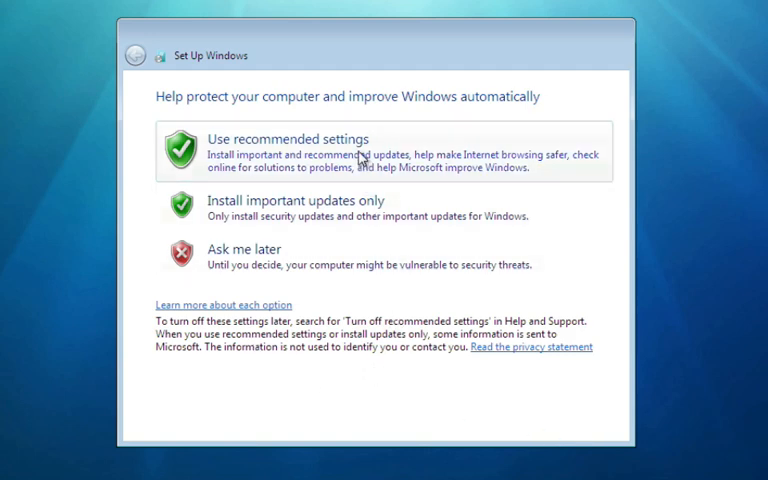
pyautogui.click(288, 138)
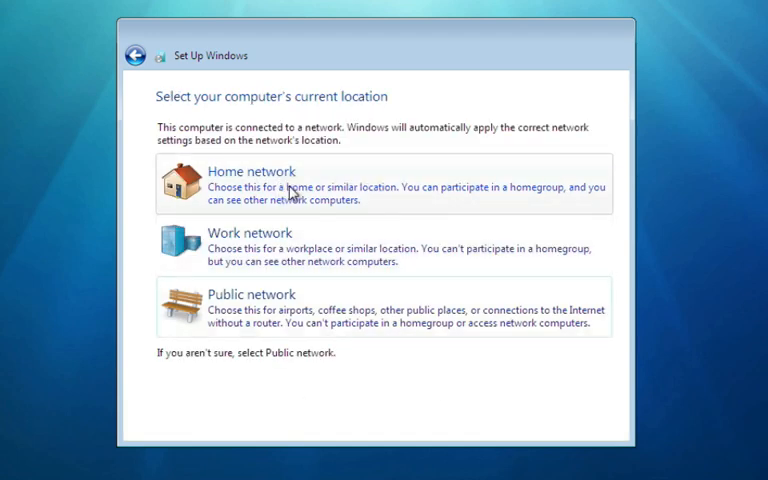
pyautogui.click(240, 184)
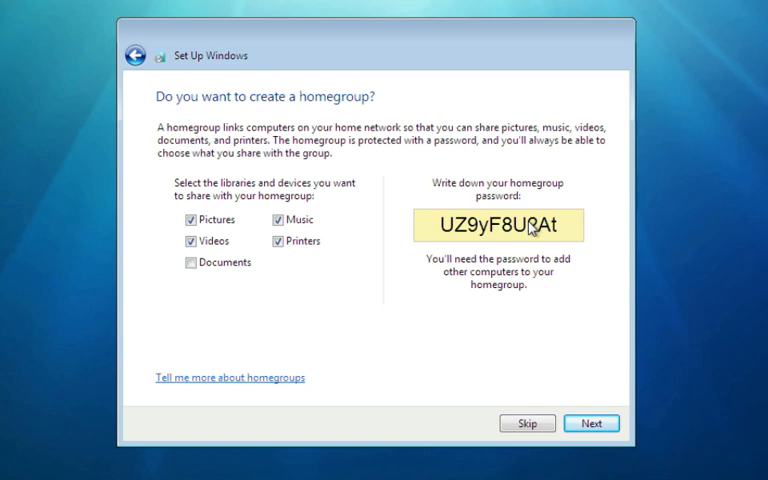
pyautogui.moveTo(516, 338)
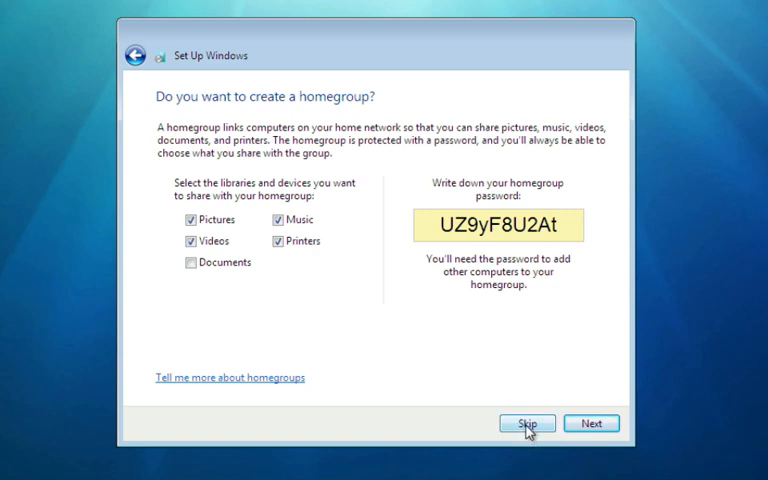
pyautogui.click(528, 424)
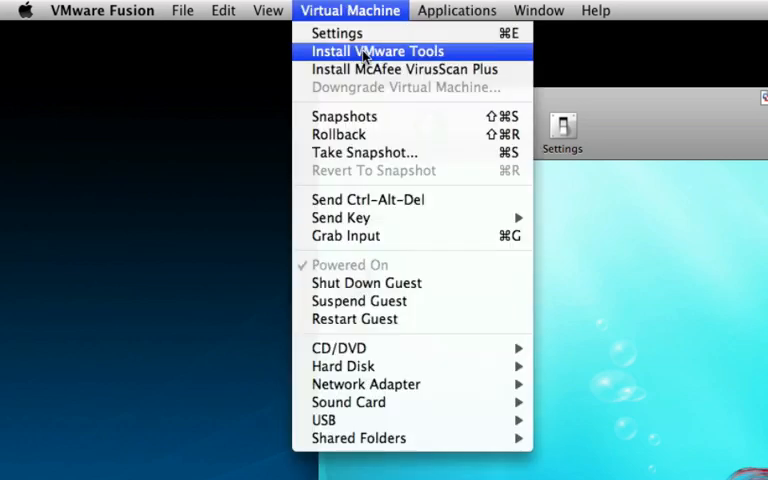
# - Launch Install VMware Tools from the Virtual Machine menu
pyautogui.click(378, 50)
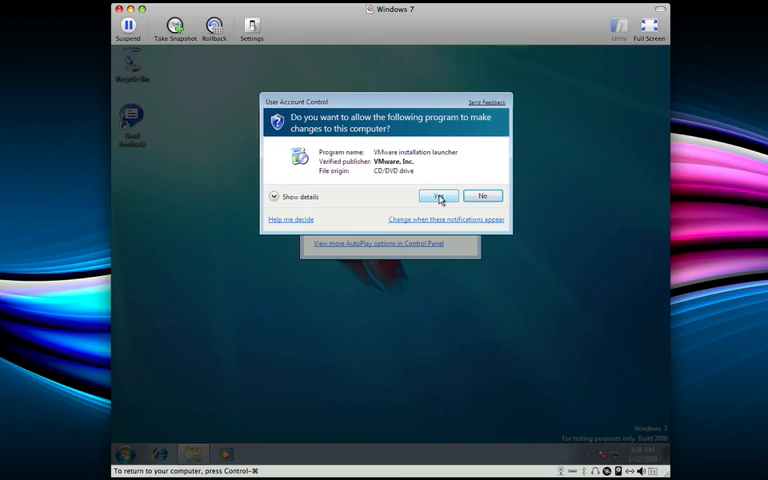
# - Allow the installer, run VMware Tools setup with the Complete type and finish the wizard
pyautogui.click(438, 196)
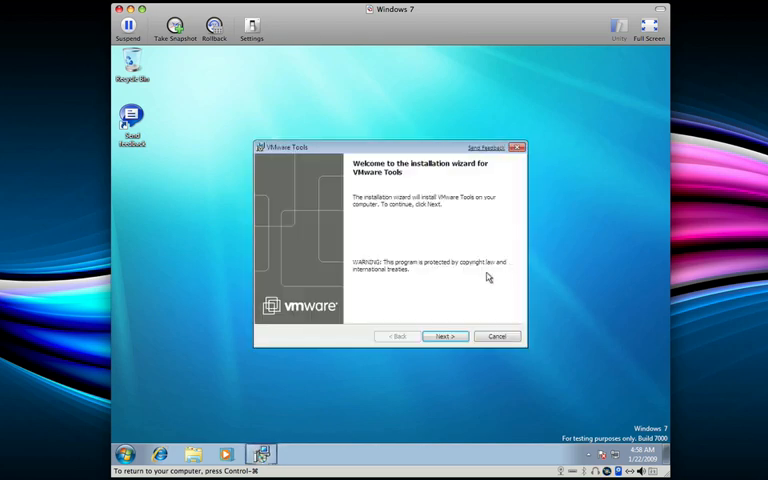
pyautogui.click(444, 336)
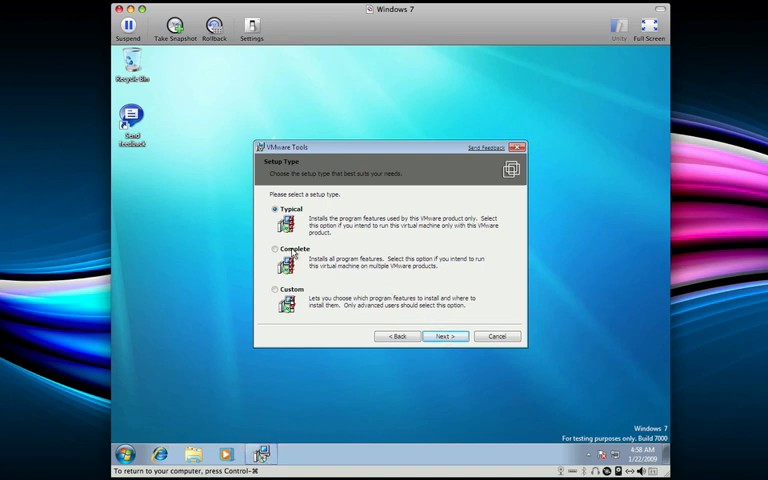
pyautogui.click(276, 248)
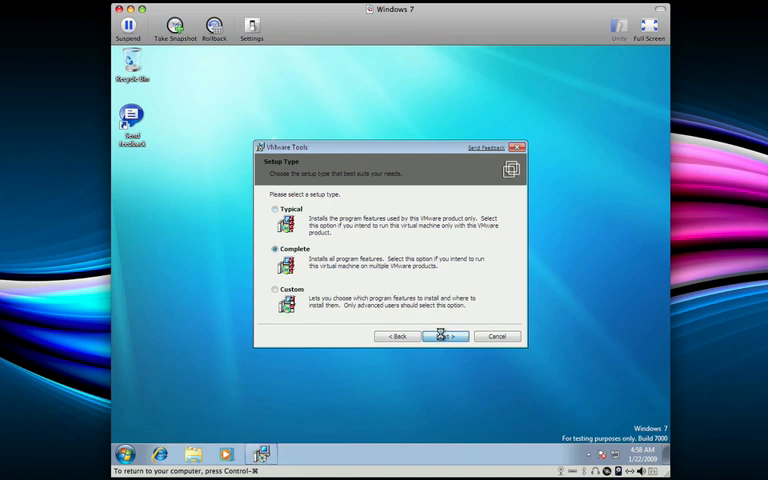
pyautogui.click(444, 336)
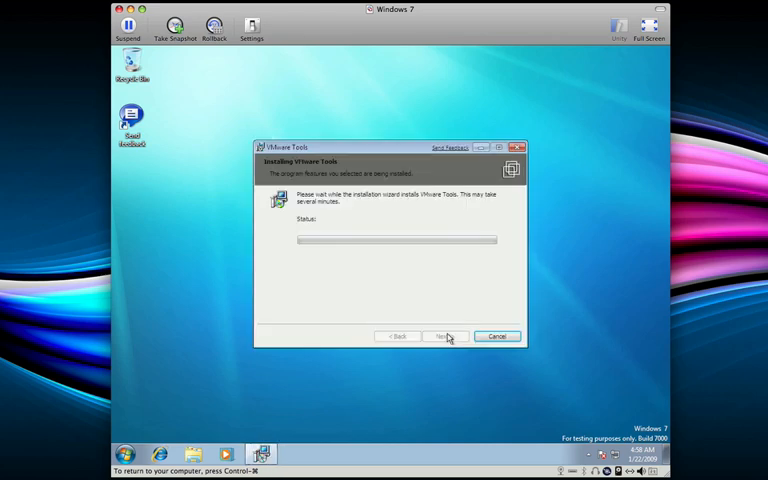
pyautogui.moveTo(588, 306)
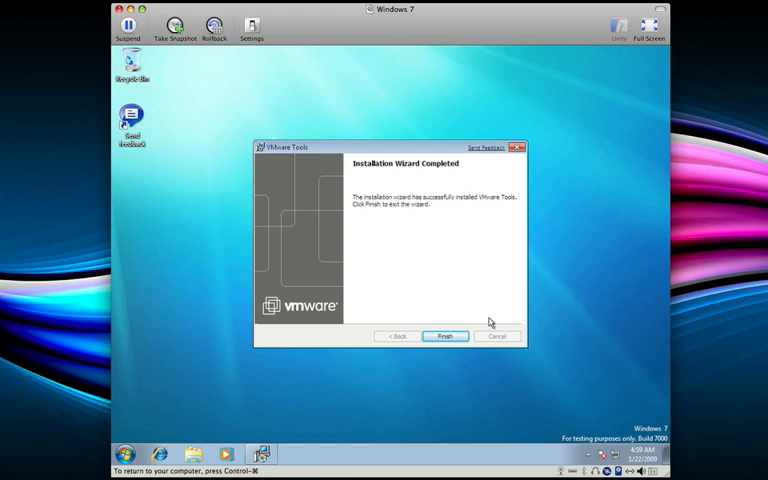
pyautogui.click(444, 336)
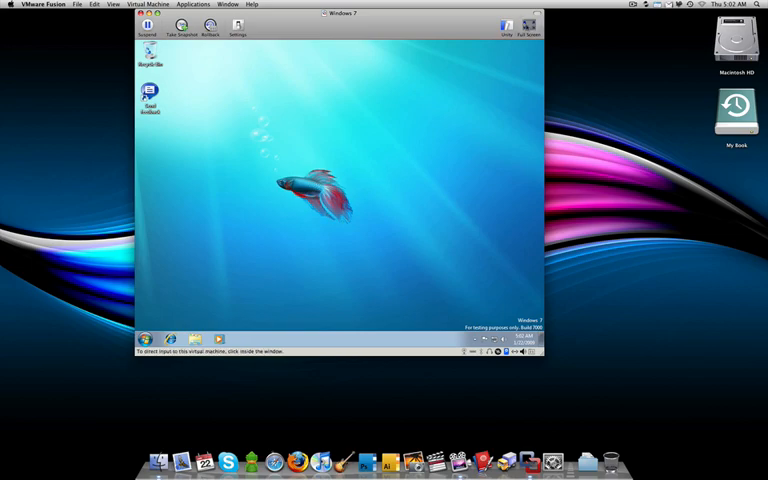
# - Switch the Windows 7 virtual machine to full screen from the toolbar
pyautogui.click(530, 24)
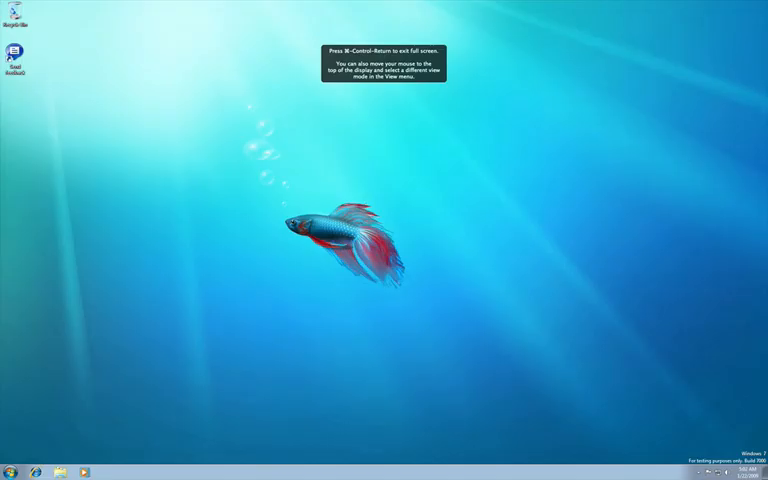